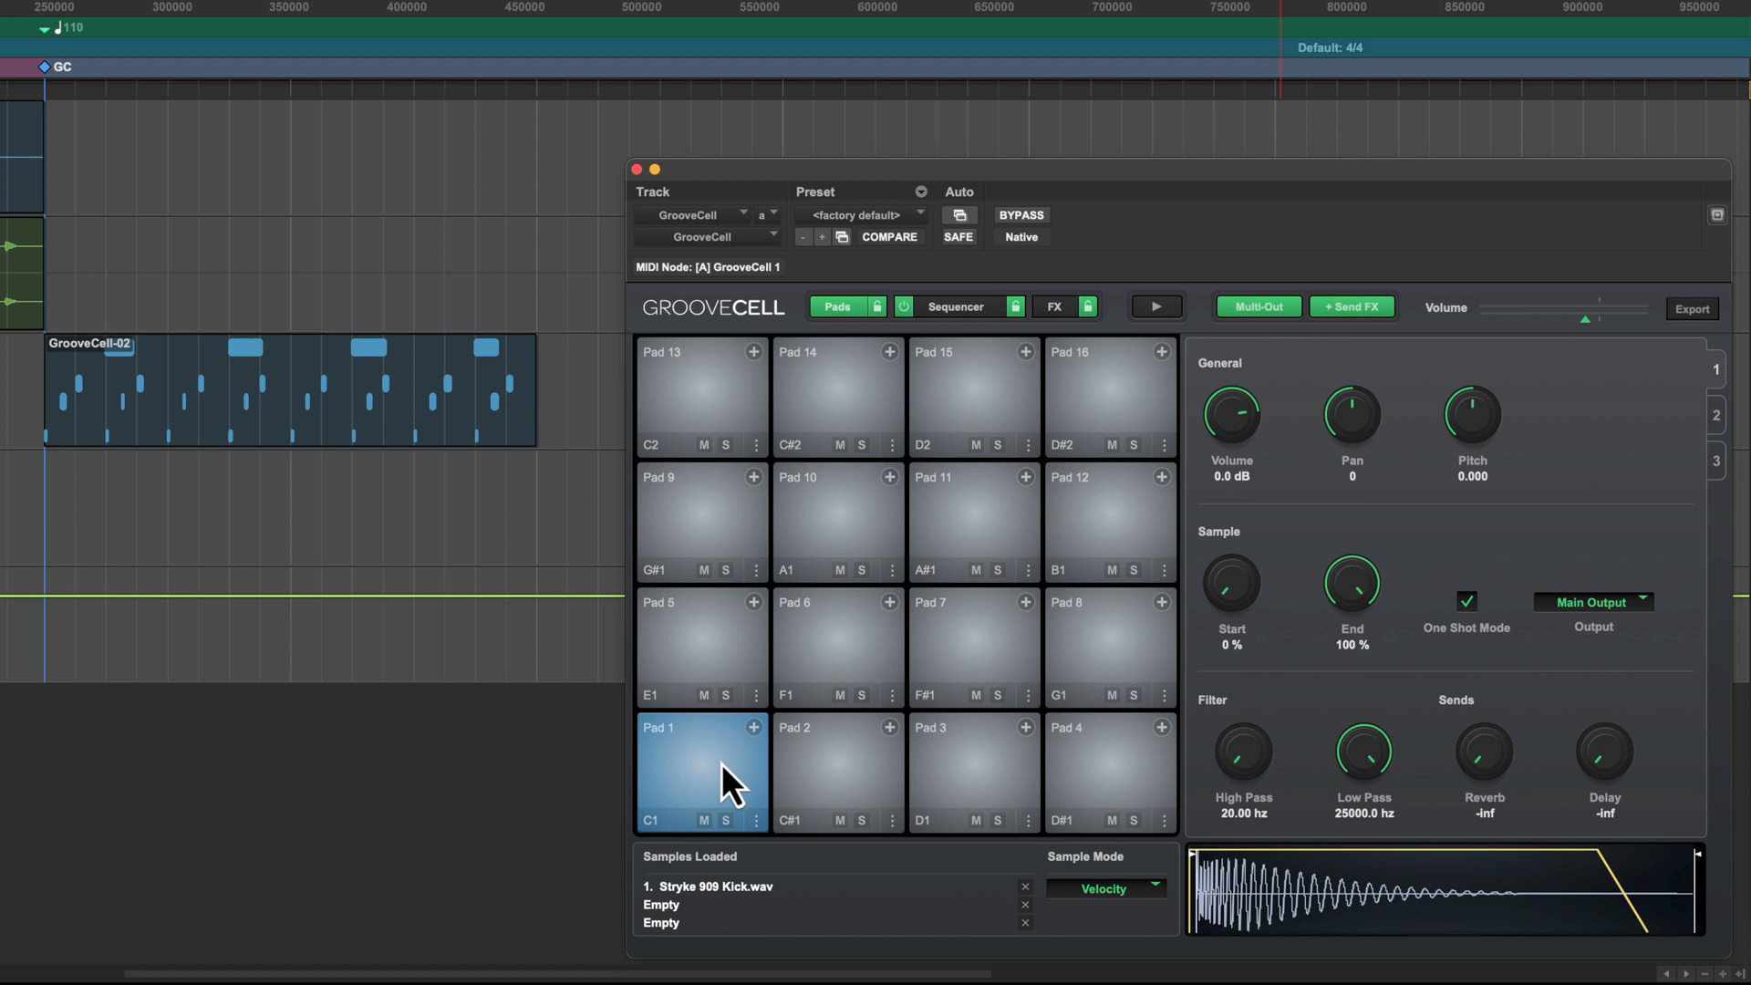
# Audition pads 1, 3 and 6, then preview H90 Claps Snares 10.wav from Eventide One Shots.
pyautogui.click(973, 770)
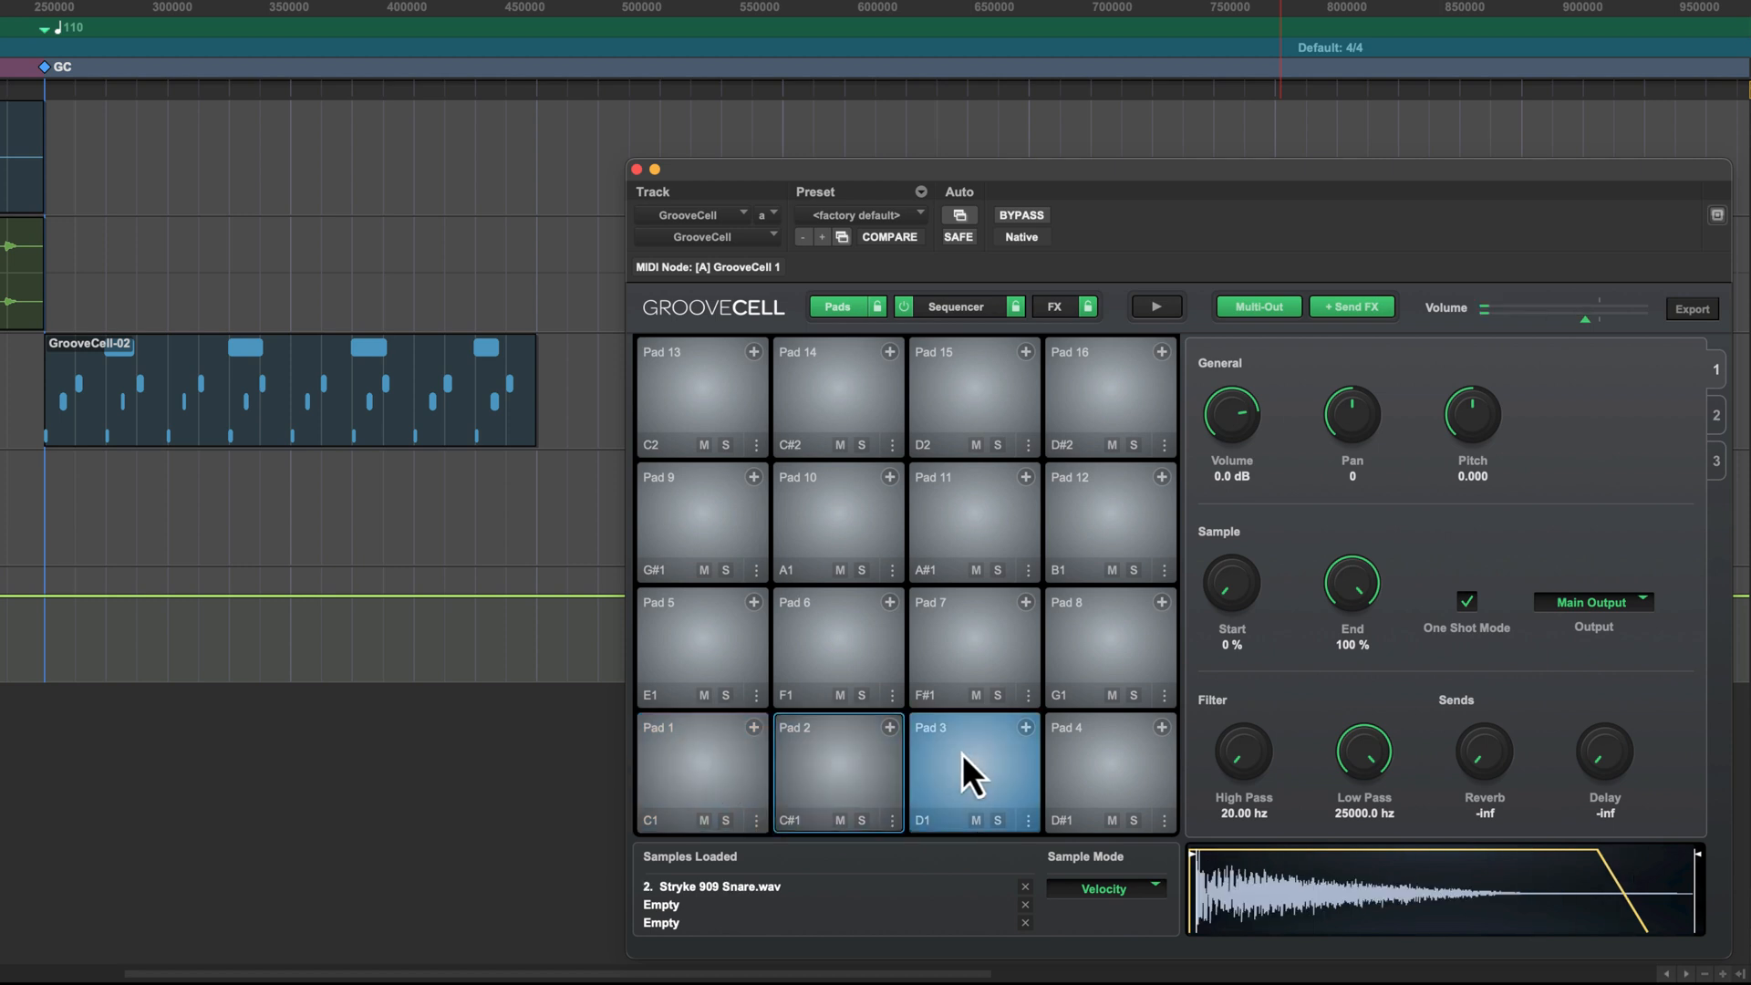
pyautogui.click(837, 648)
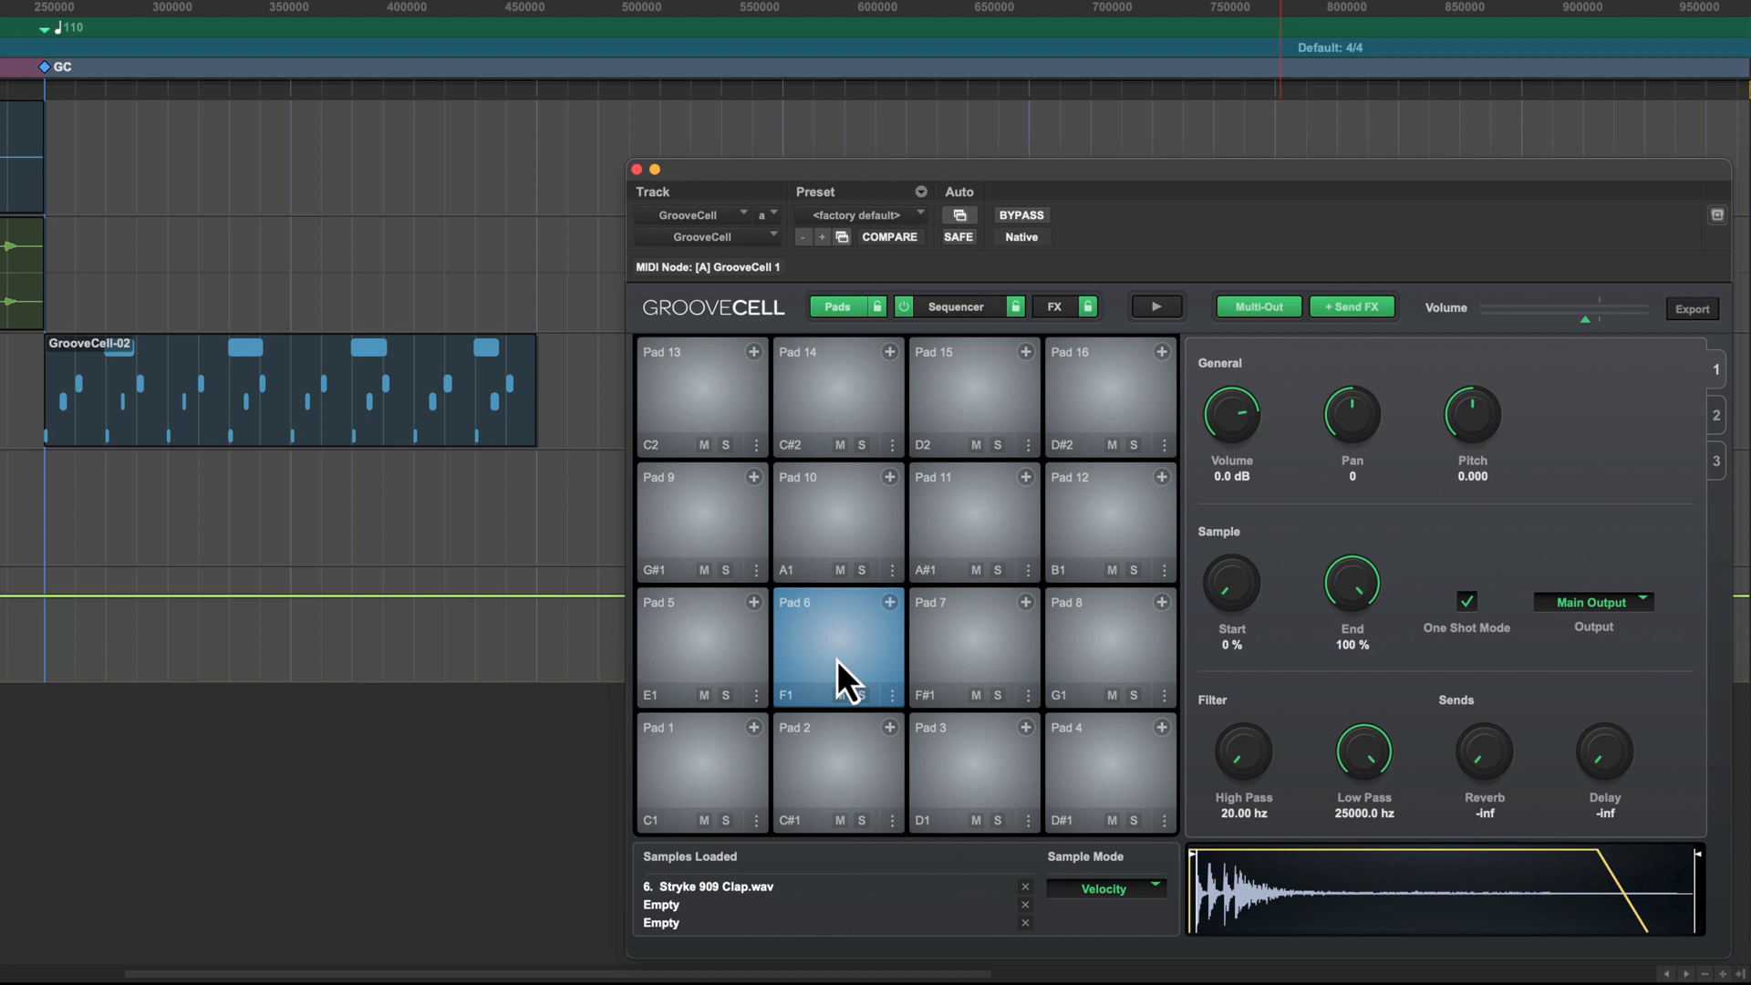
pyautogui.click(700, 645)
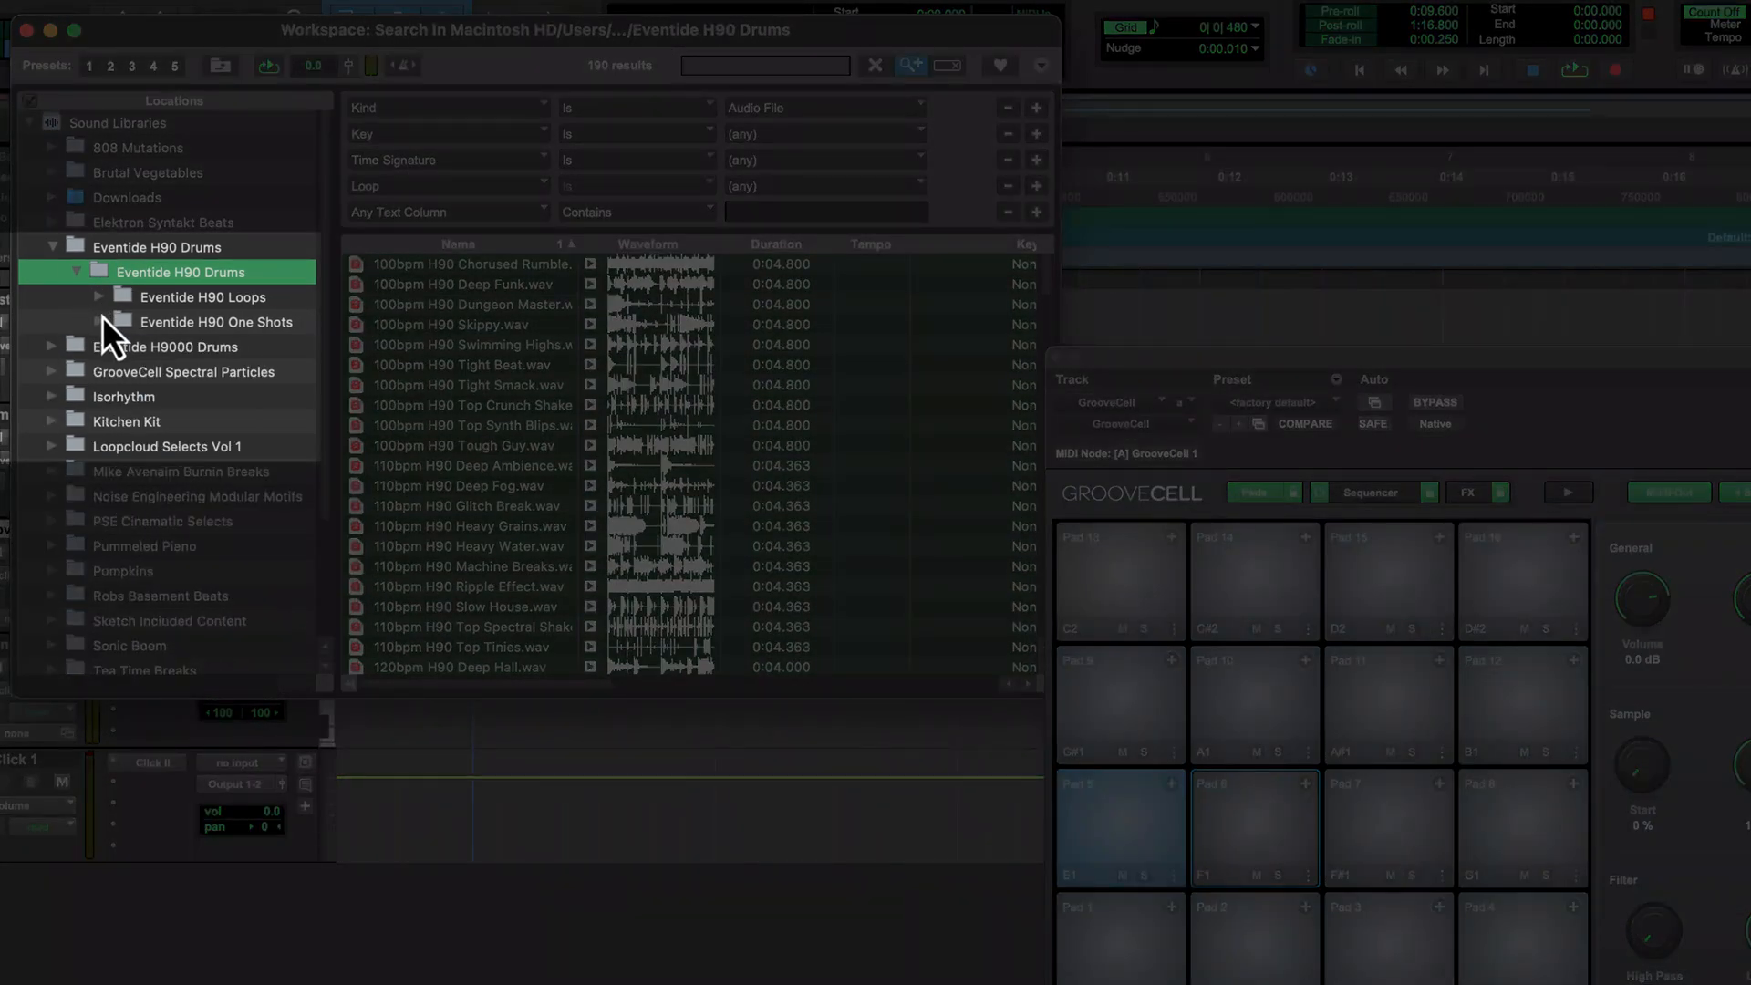
pyautogui.click(215, 322)
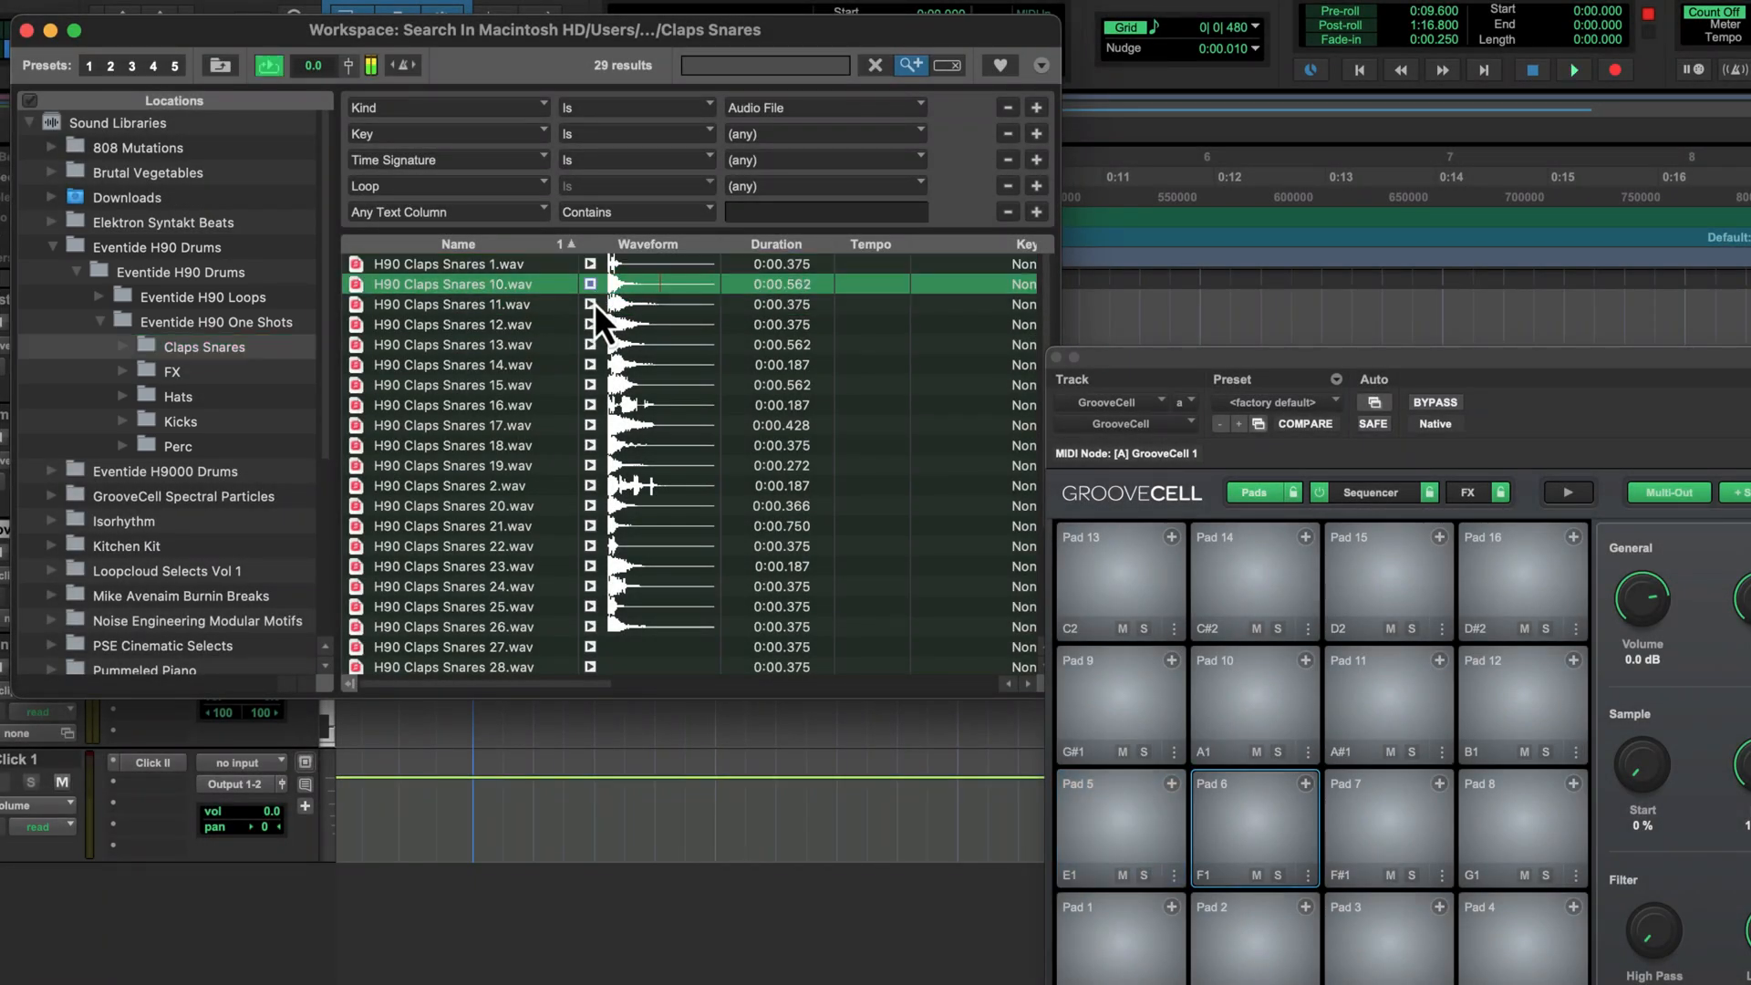
pyautogui.click(458, 304)
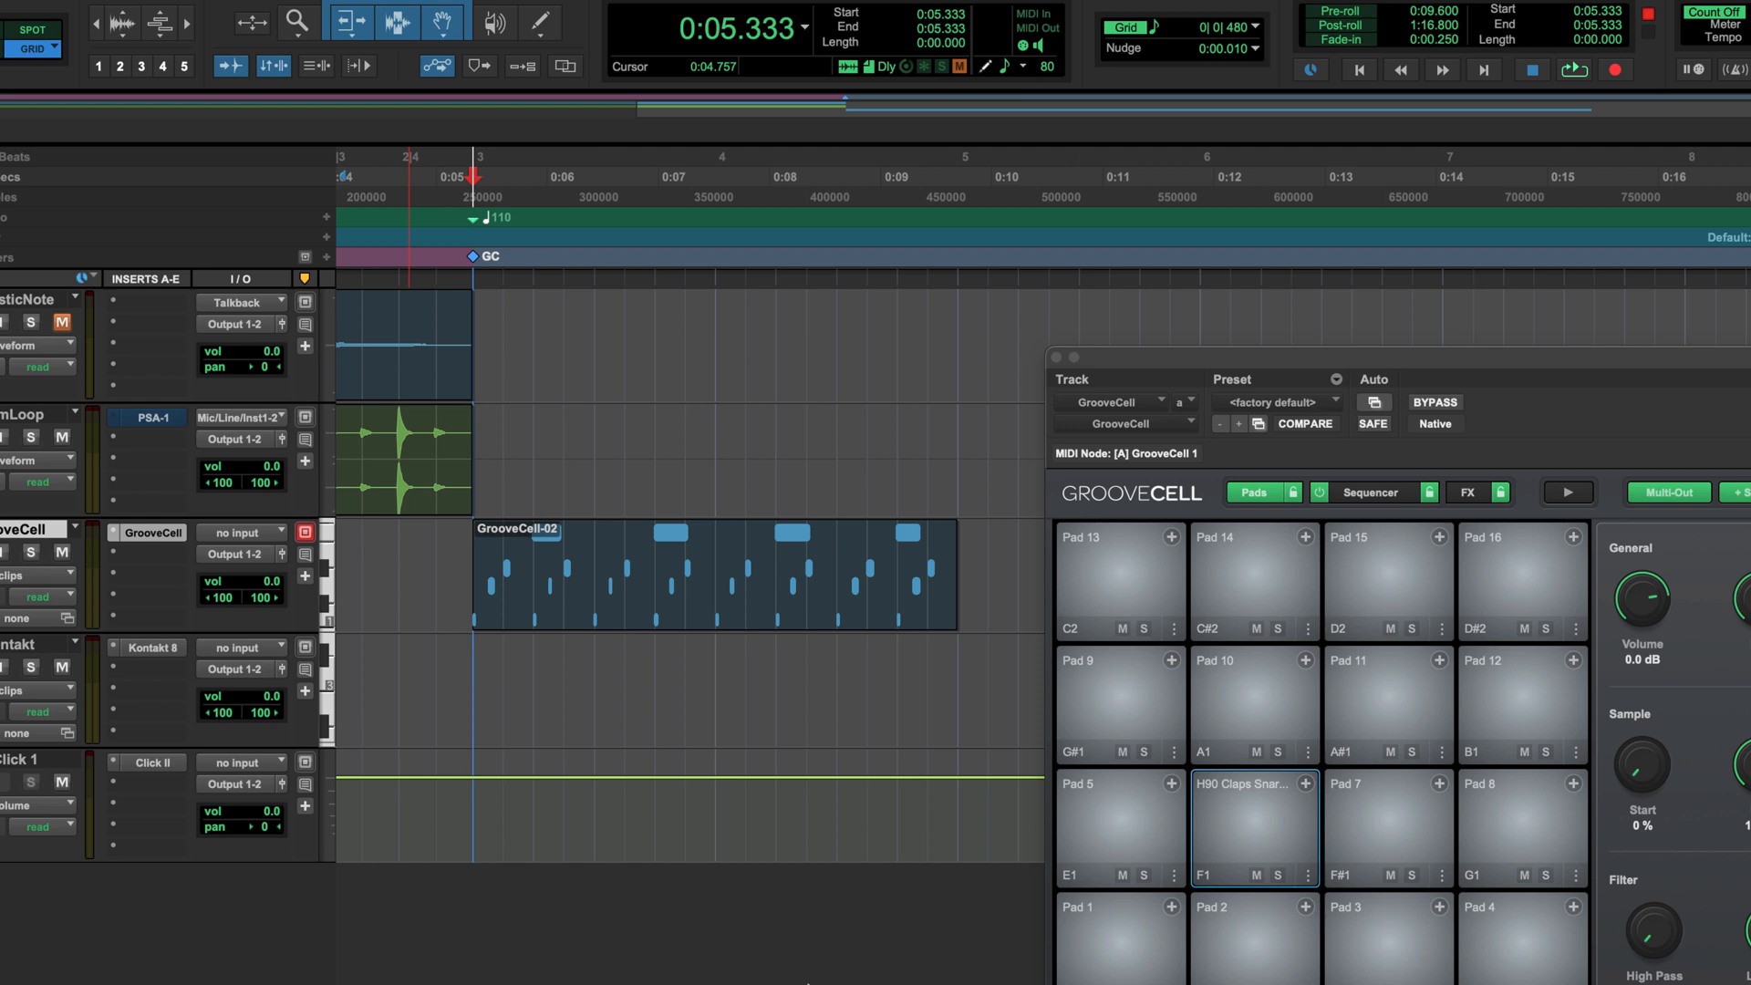
# Audition the DrumLoop-05.12 slice loaded on GrooveCell pad 3 twice.
pyautogui.click(1575, 69)
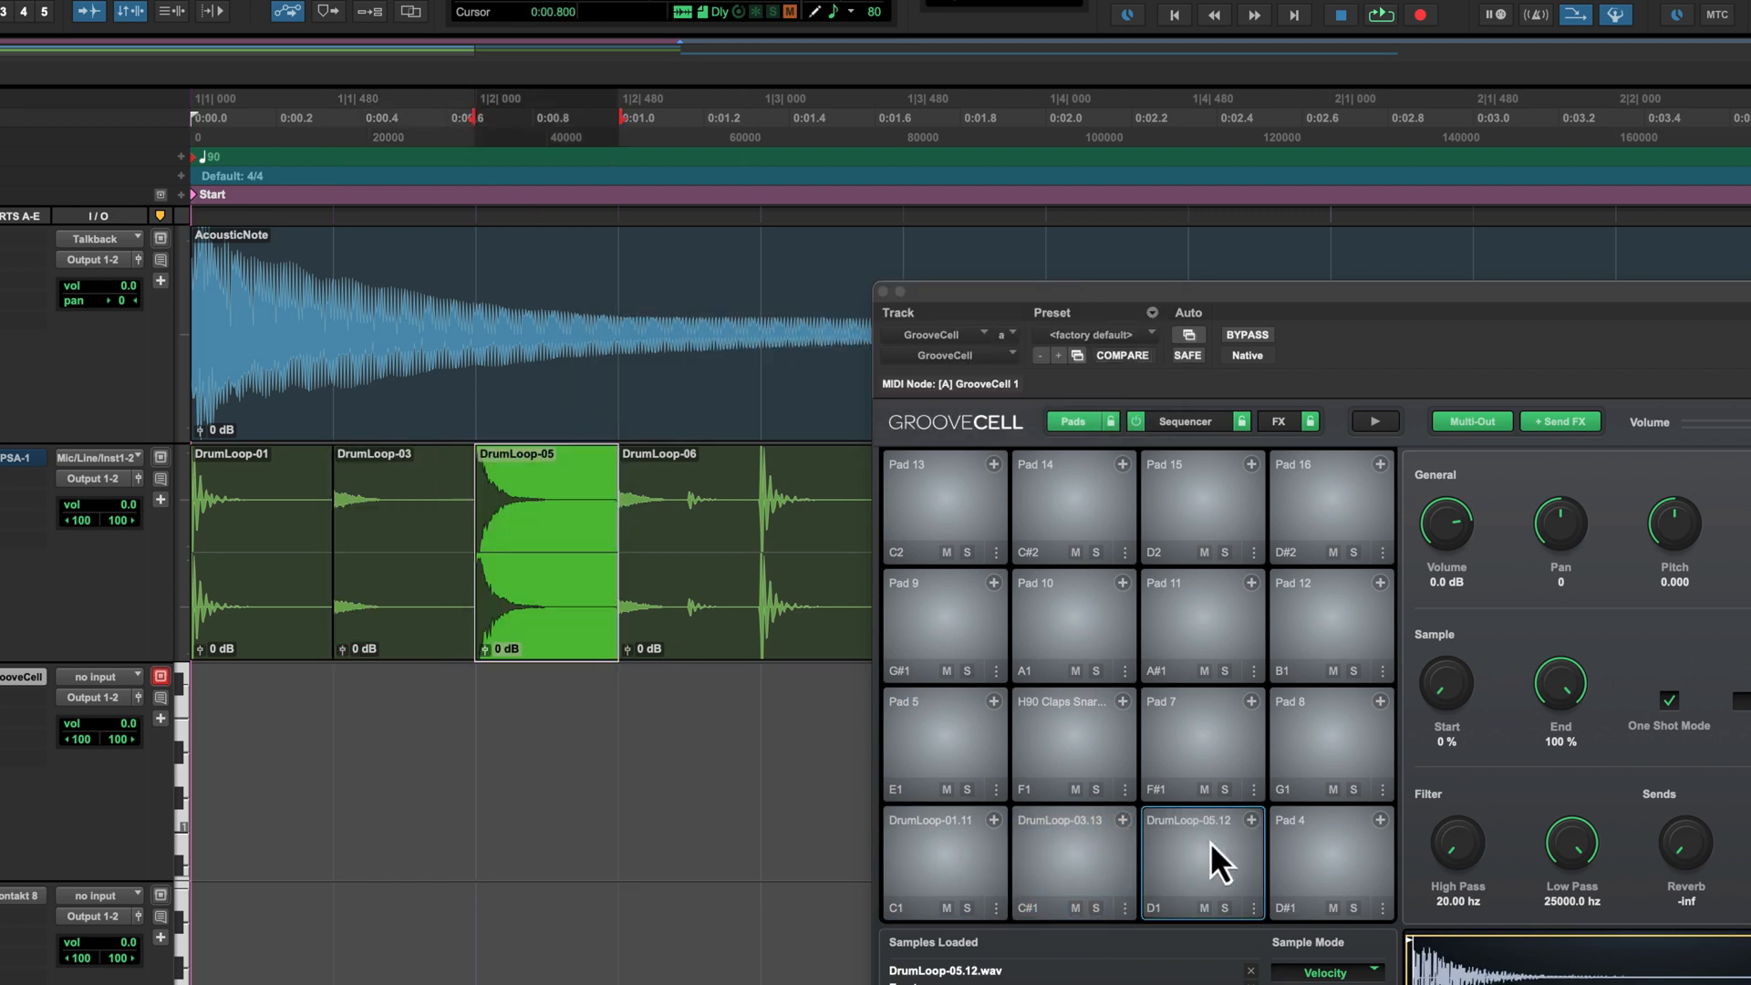
pyautogui.click(1200, 860)
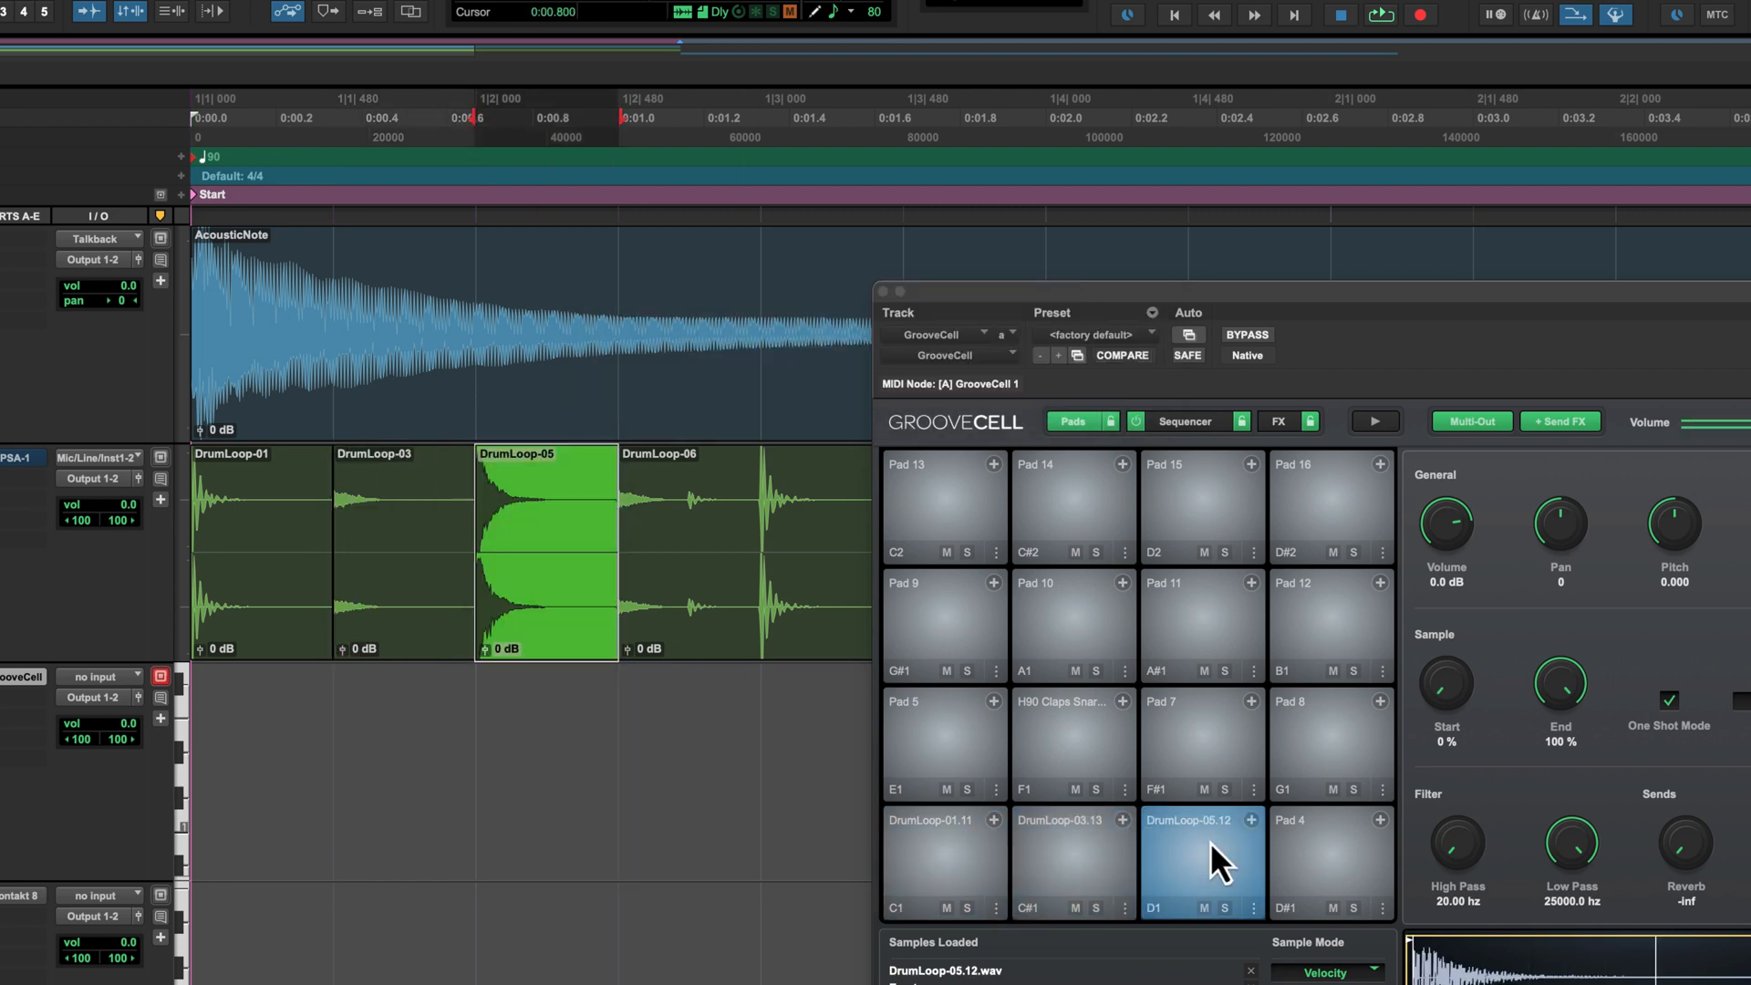
pyautogui.click(1199, 860)
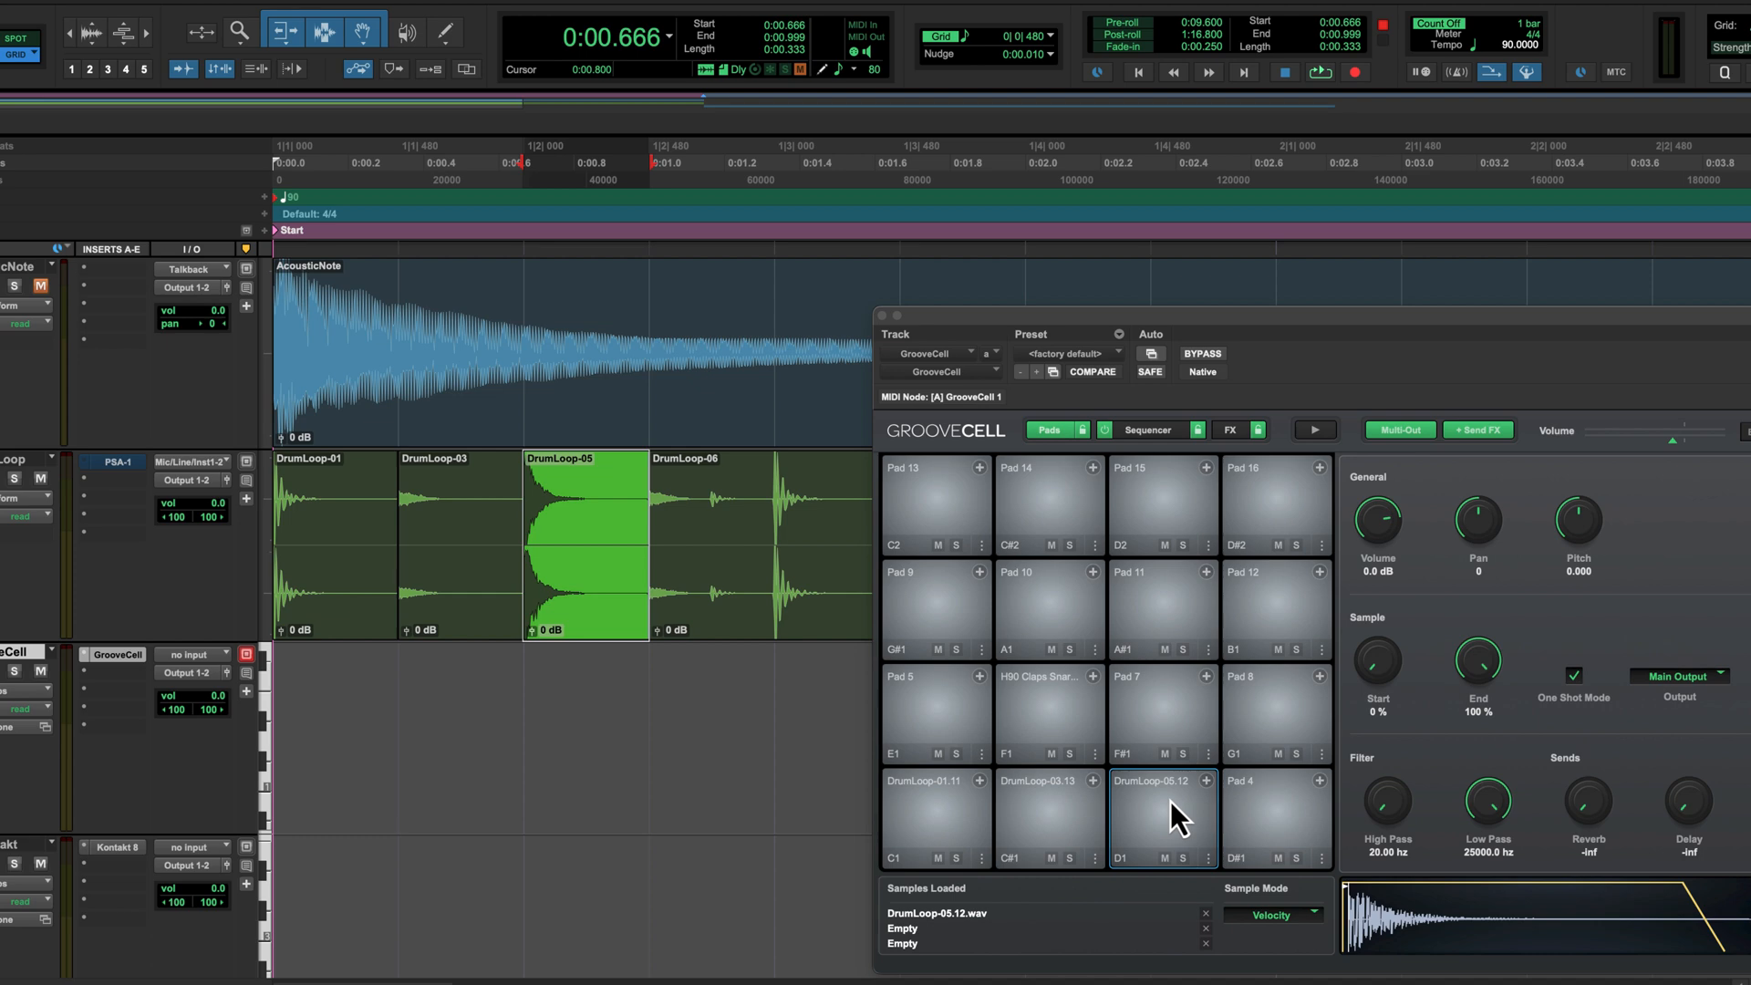
pyautogui.moveTo(1148, 816)
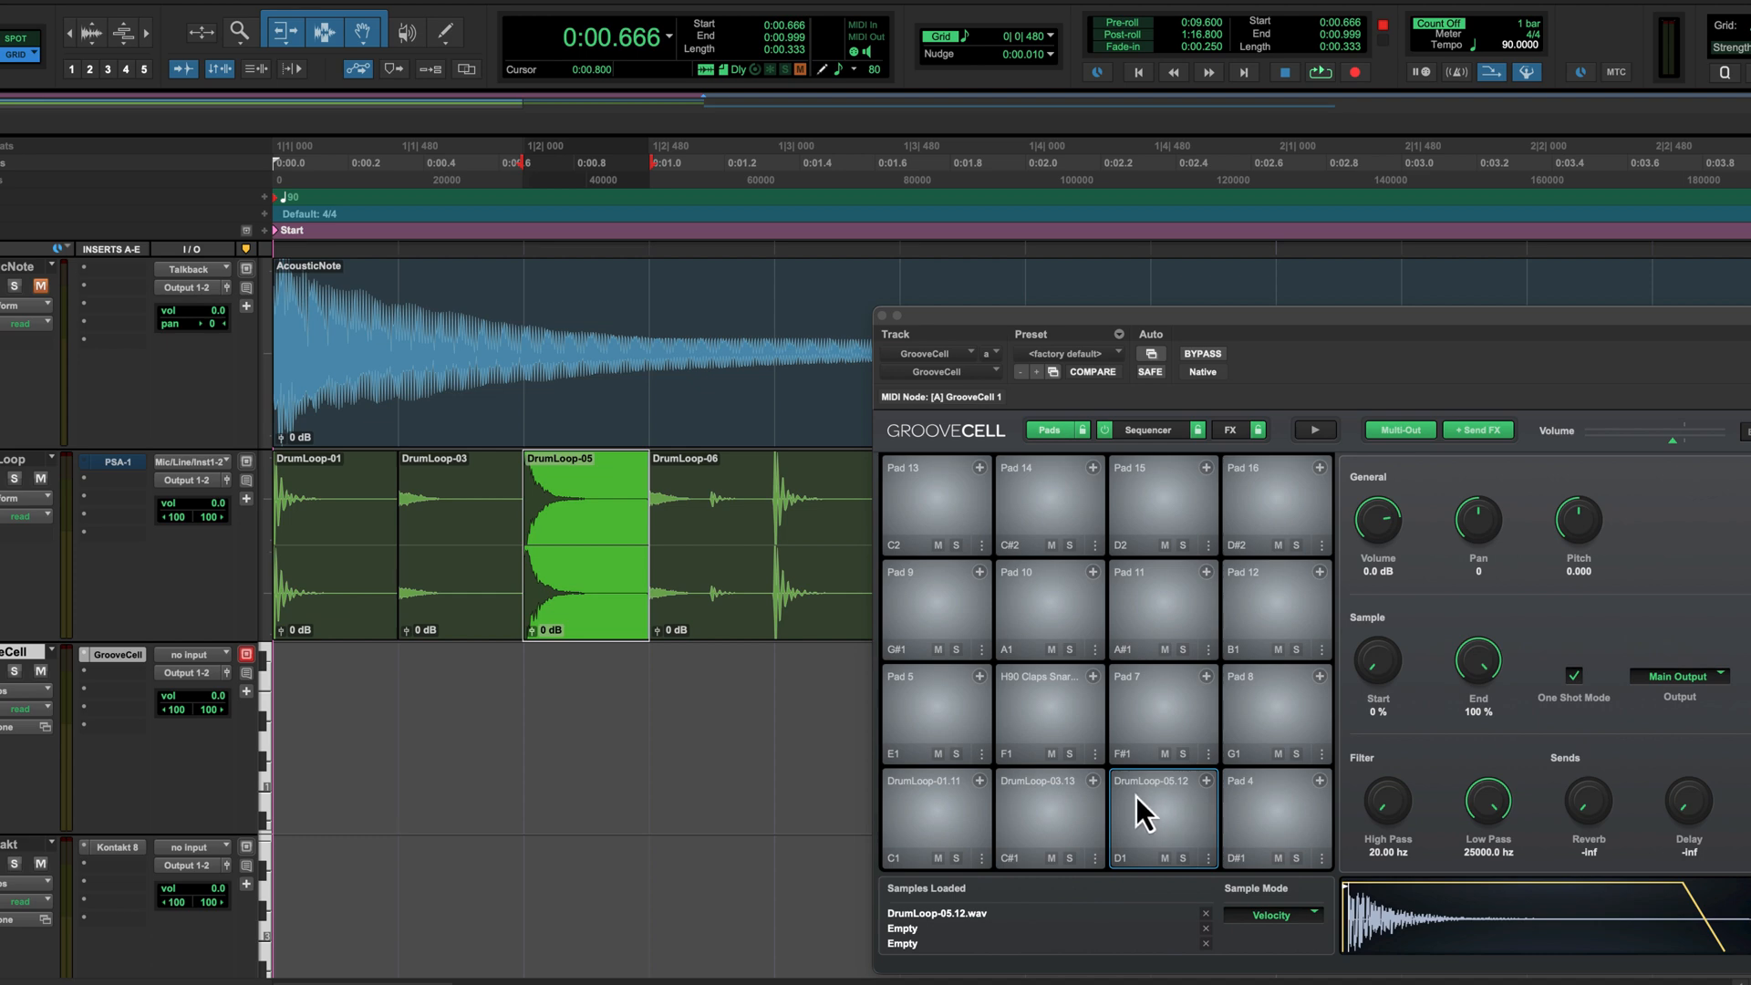
# Open SansAmp PSA-1 on the DrumLoop track and raise DrumLoop-03 clip gain about 5 dB.
pyautogui.click(111, 462)
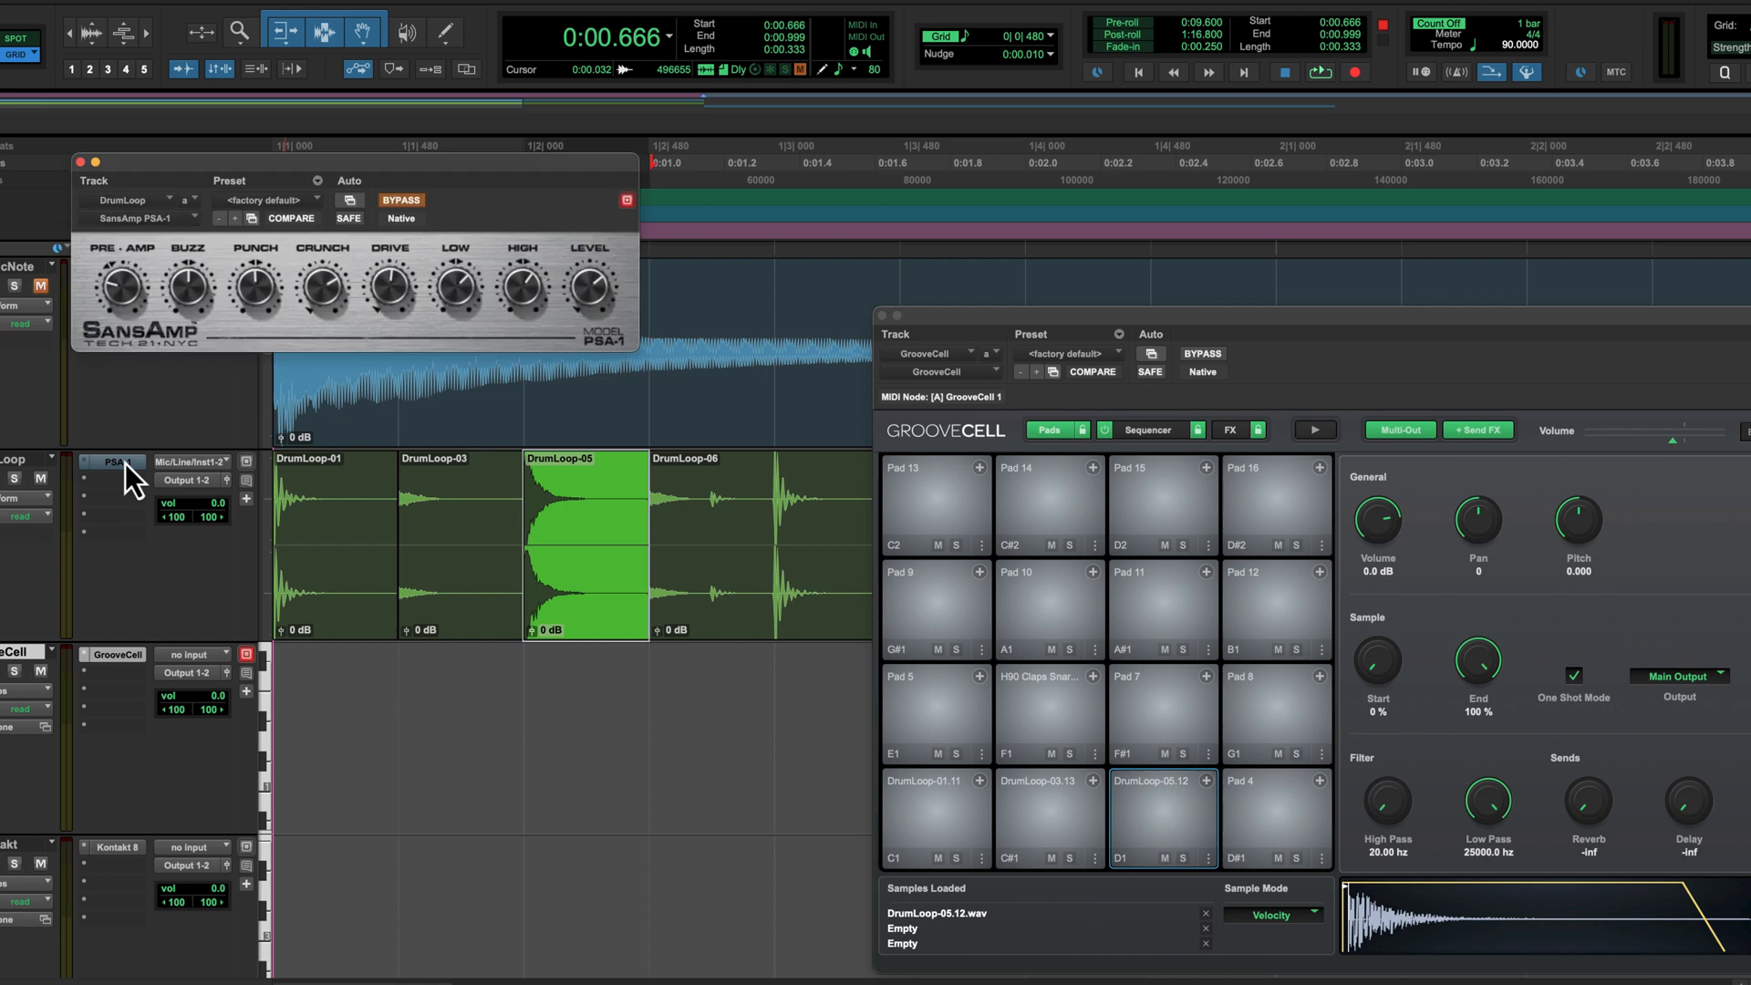
pyautogui.click(401, 200)
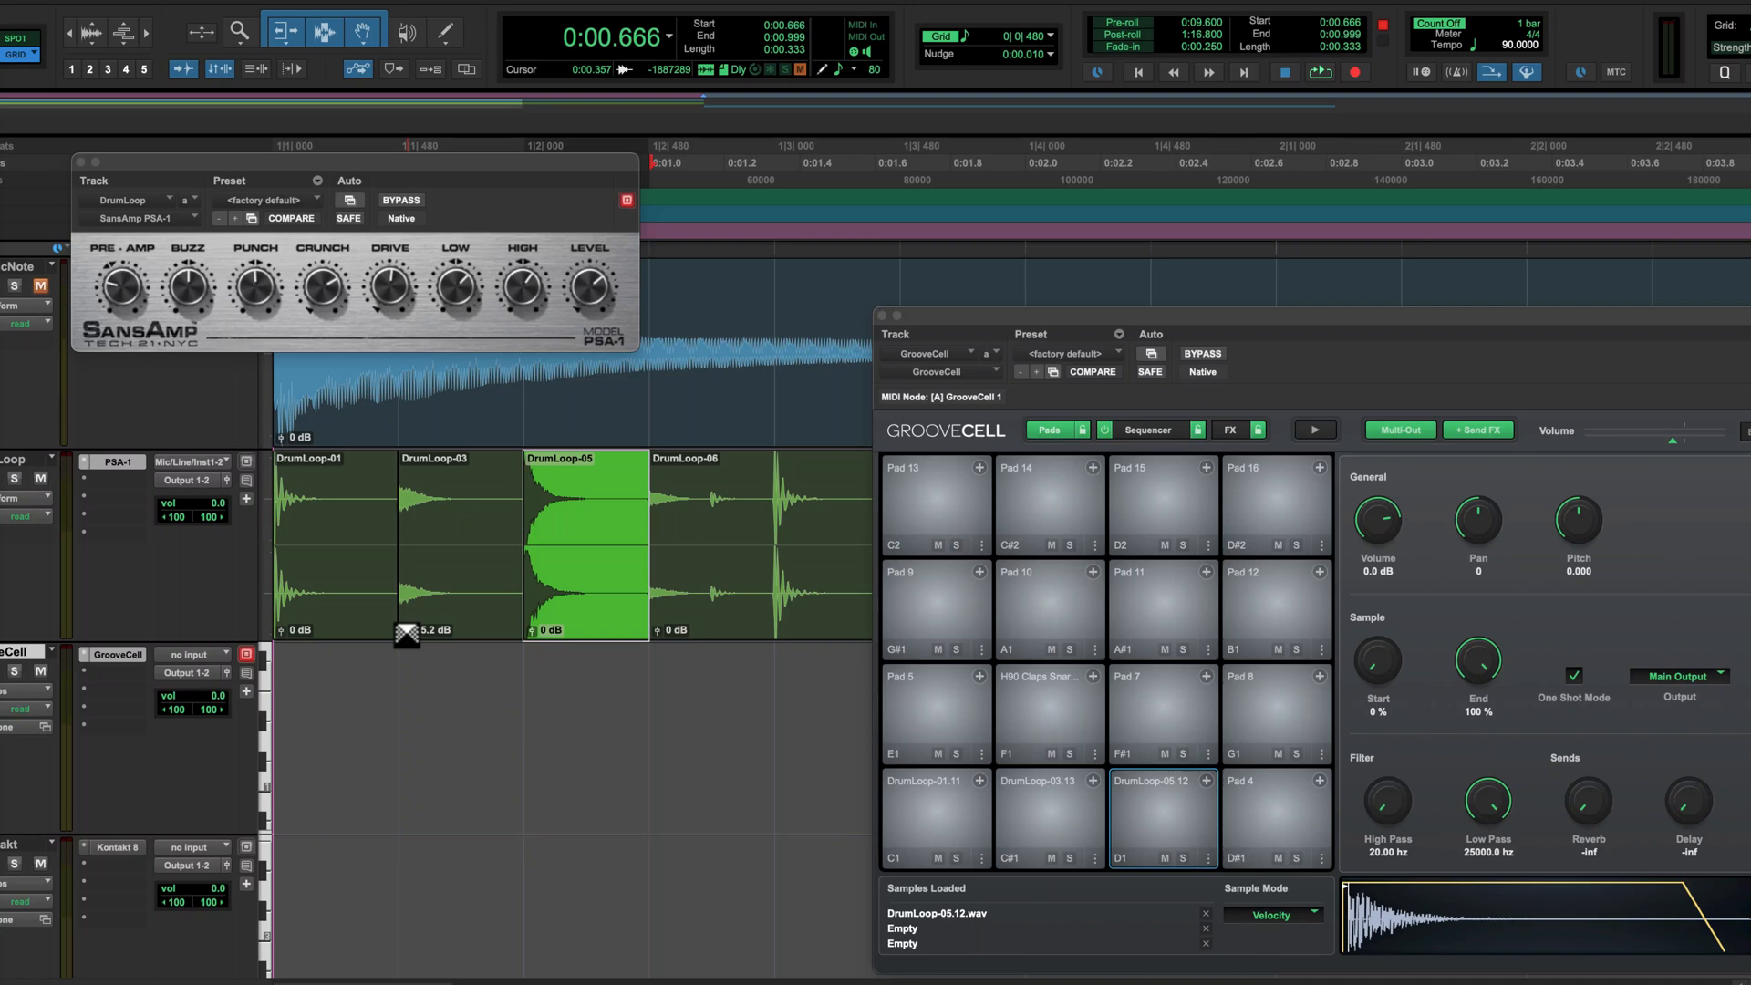
pyautogui.click(1322, 71)
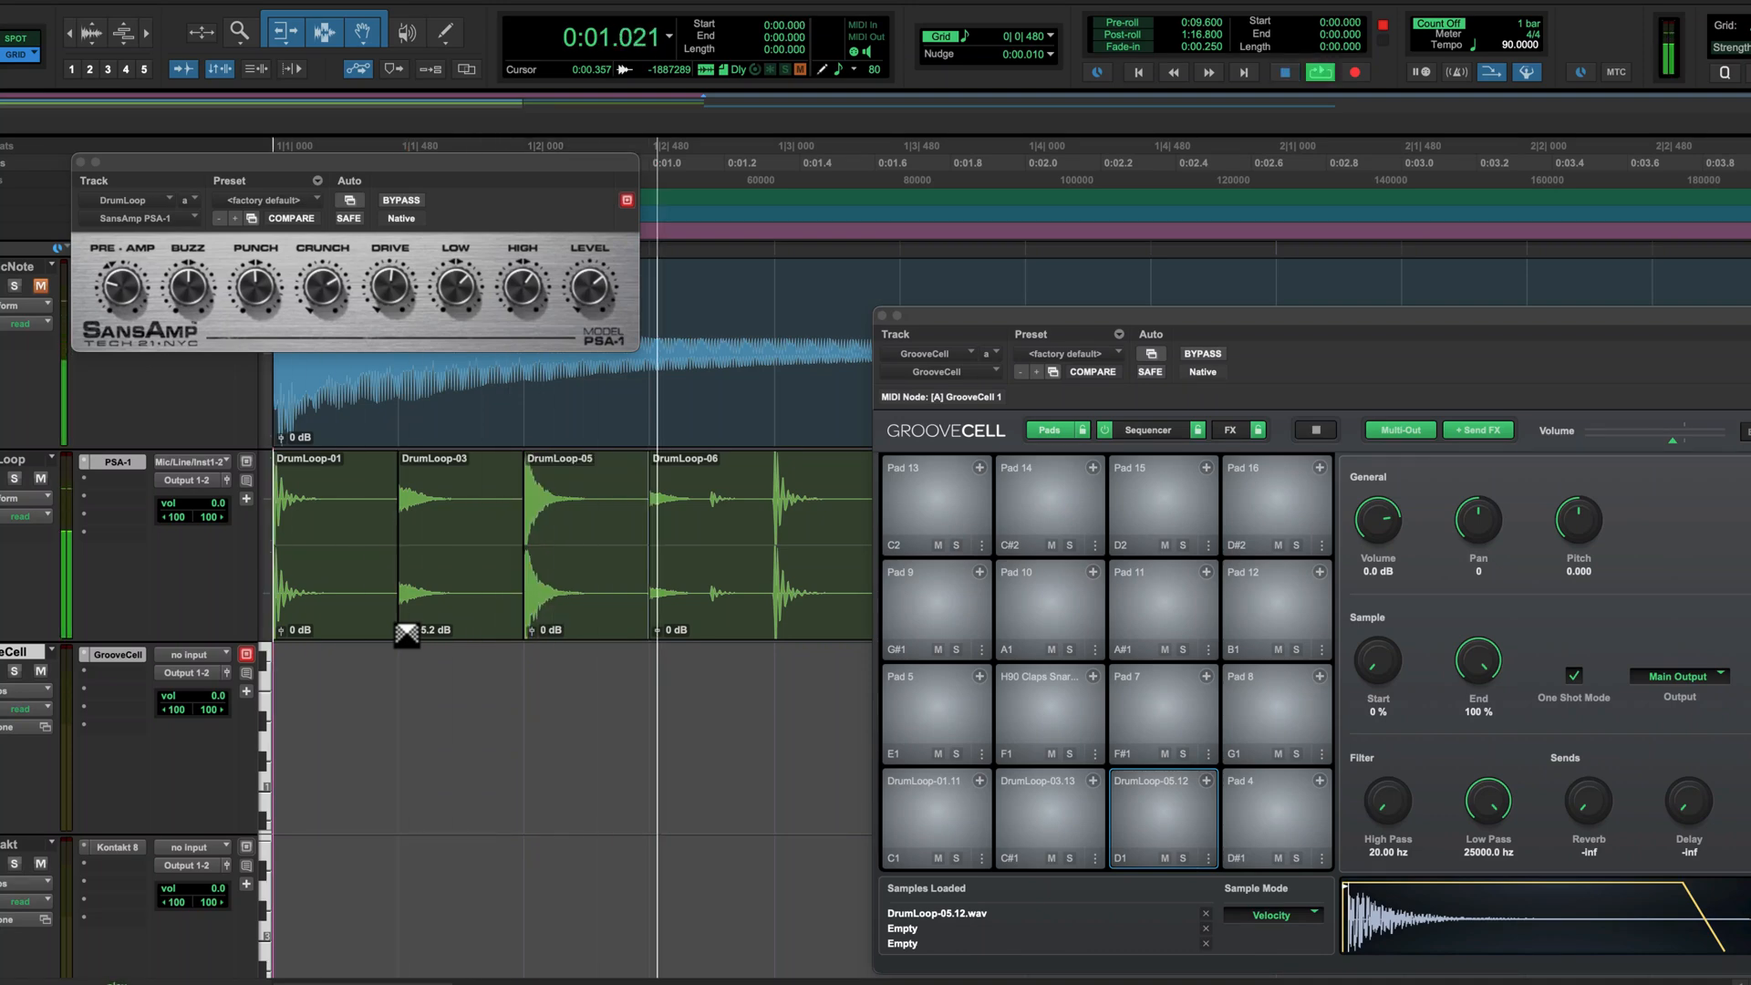
pyautogui.click(936, 815)
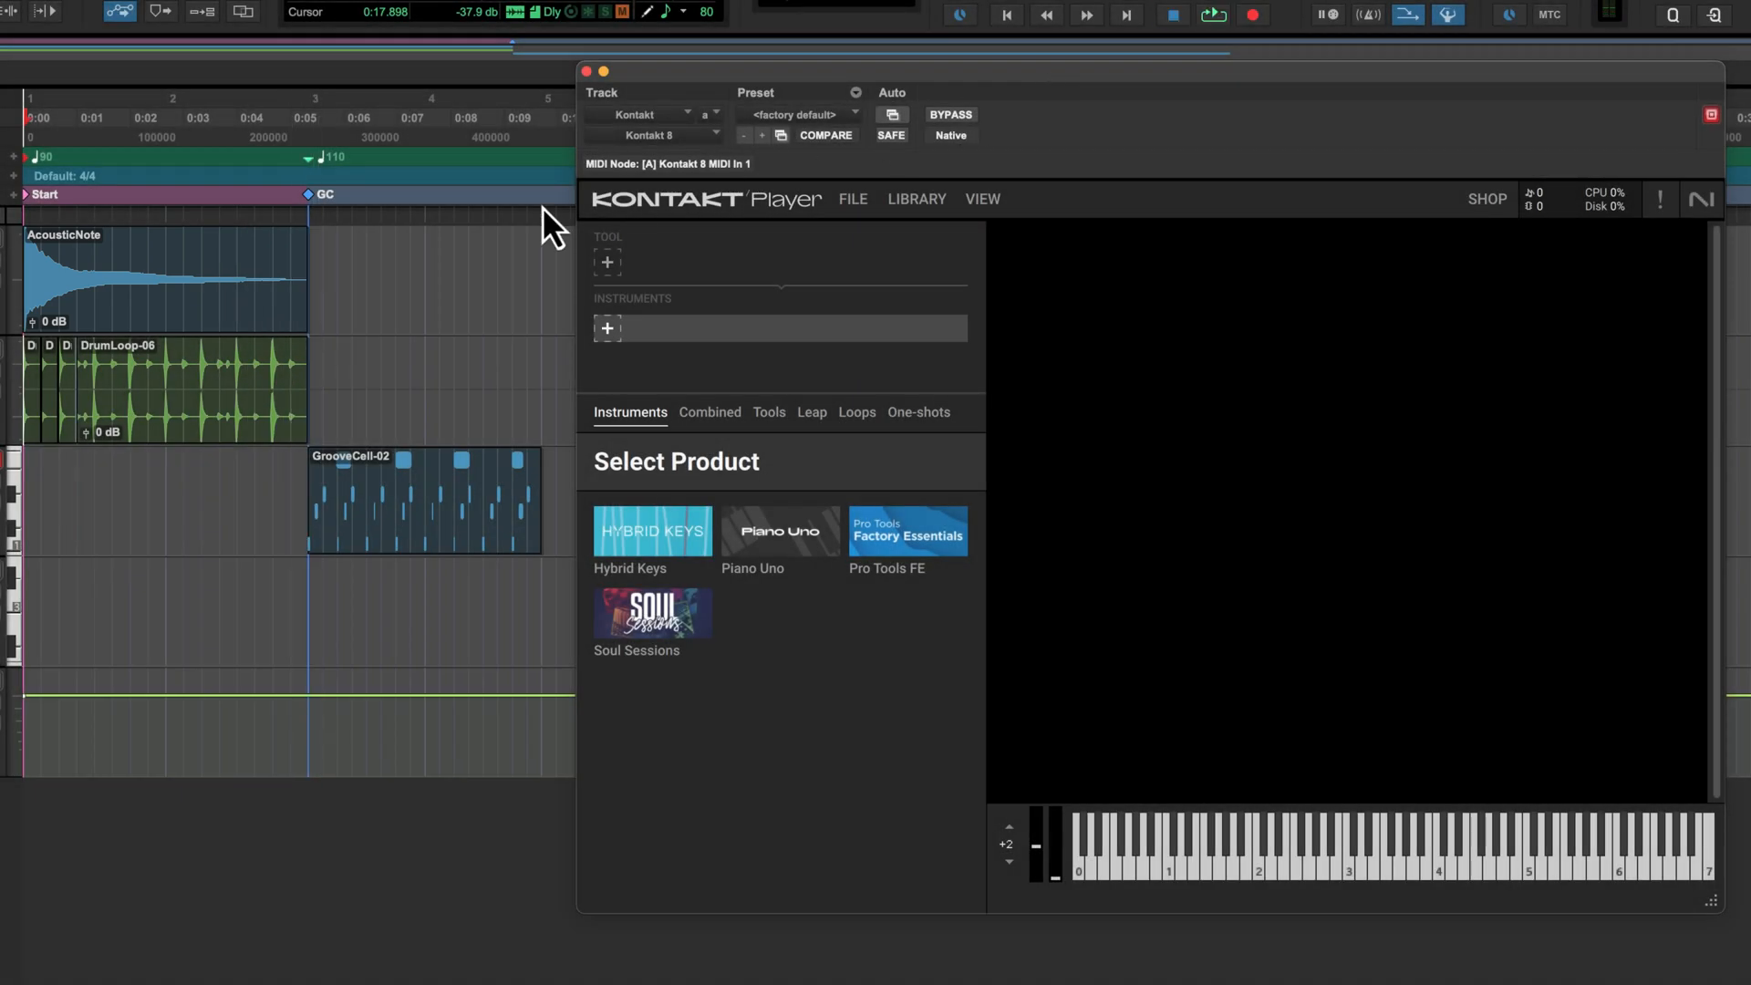
# Select the AcousticNote guitar clip while Kontakt Player is open.
pyautogui.click(163, 279)
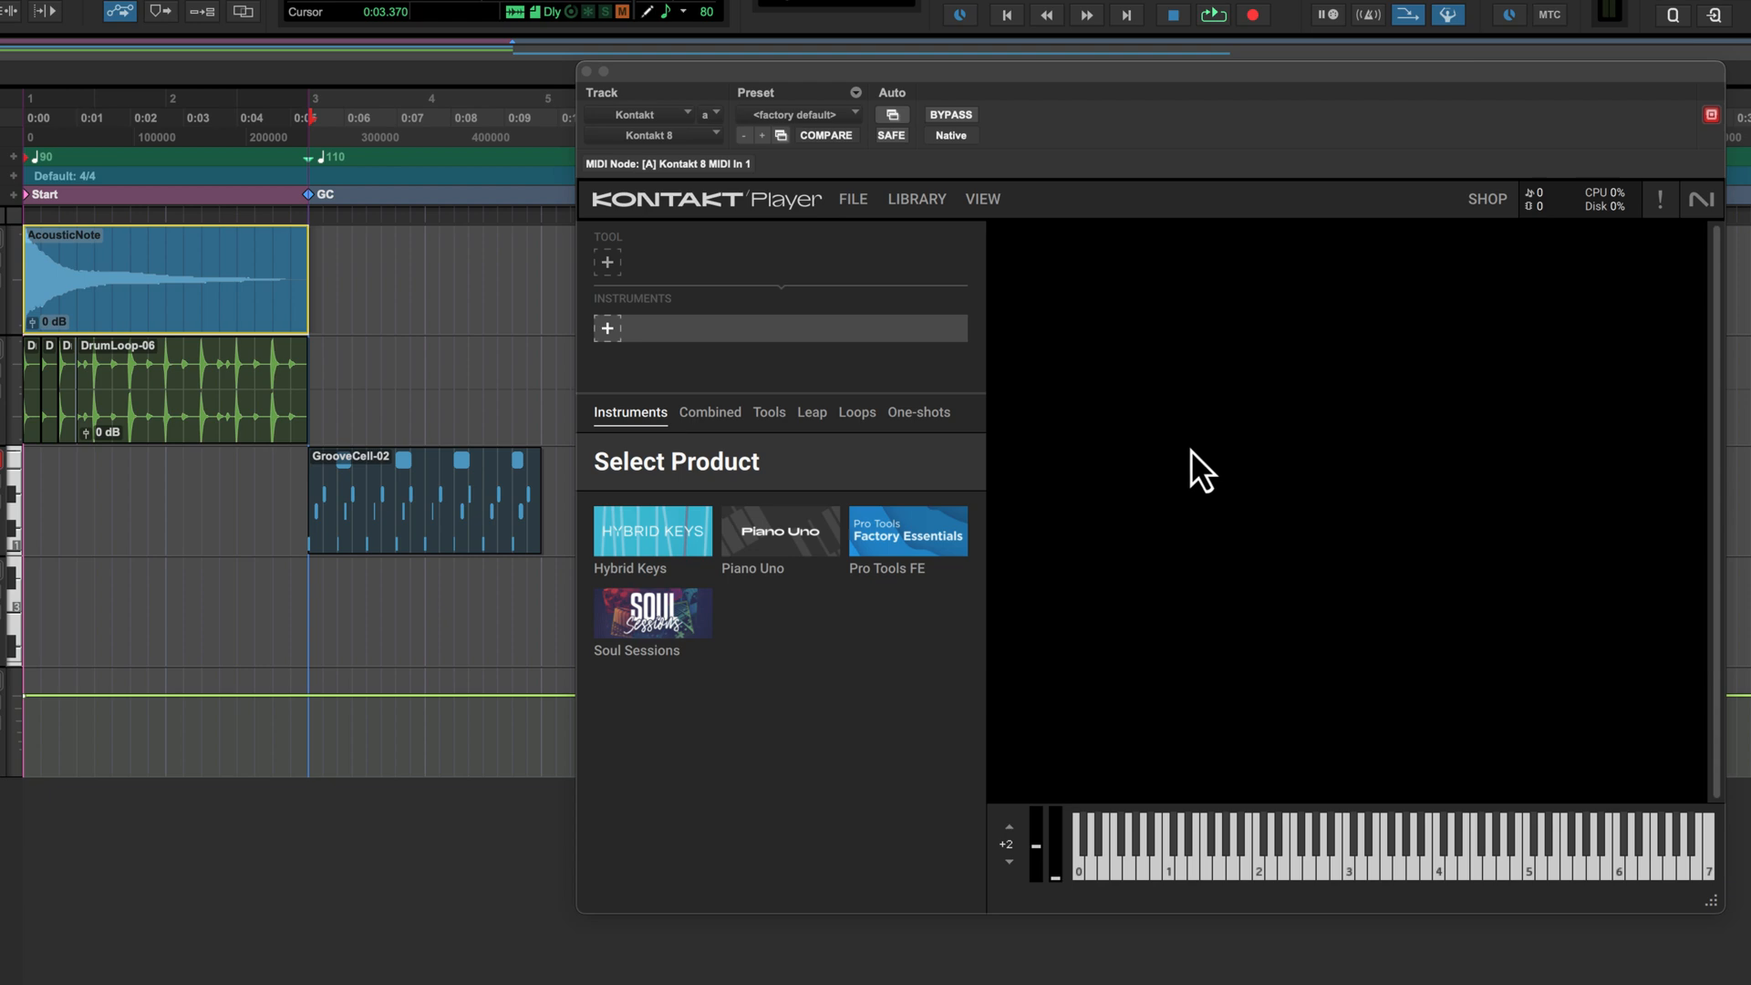